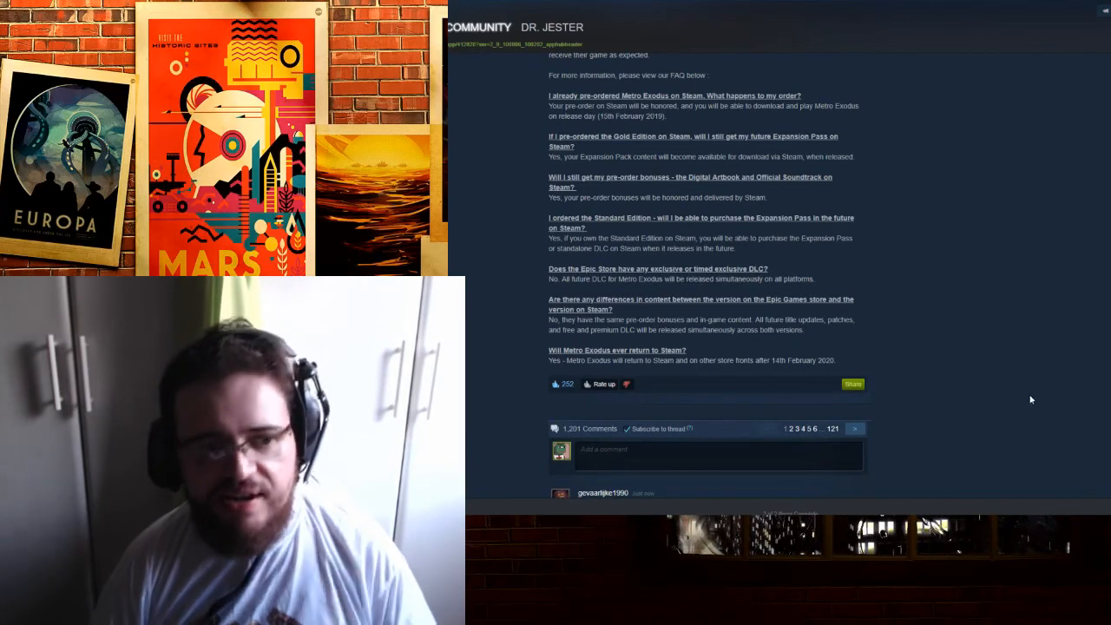
mouse_move(1035, 380)
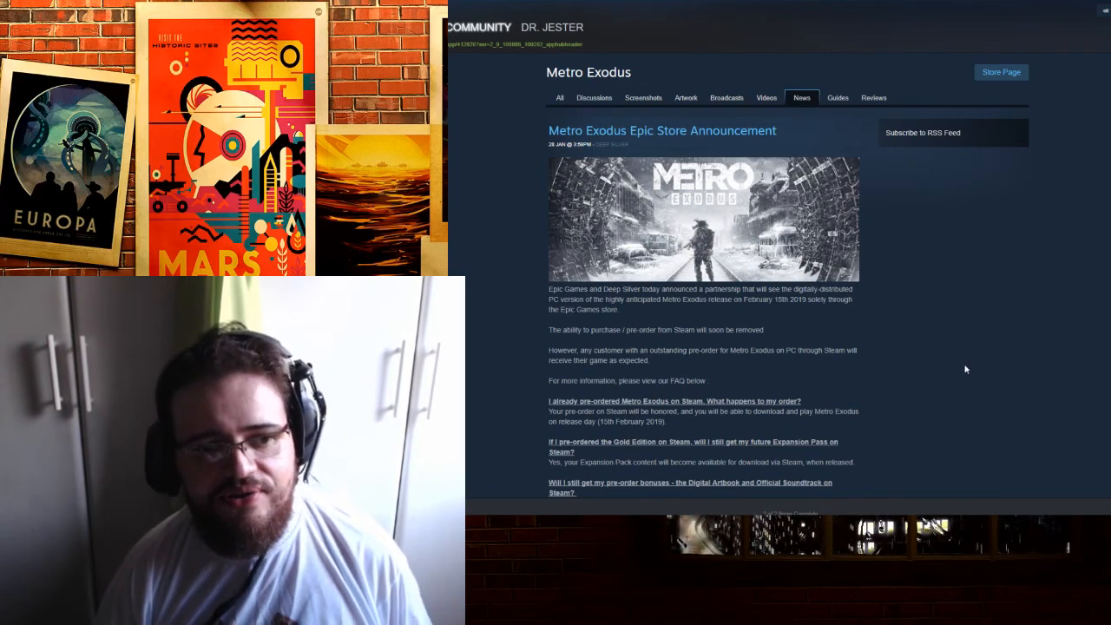
Step: Scroll past the end of the FAQ to the first user comments under the Metro Exodus post
scroll("down", 3)
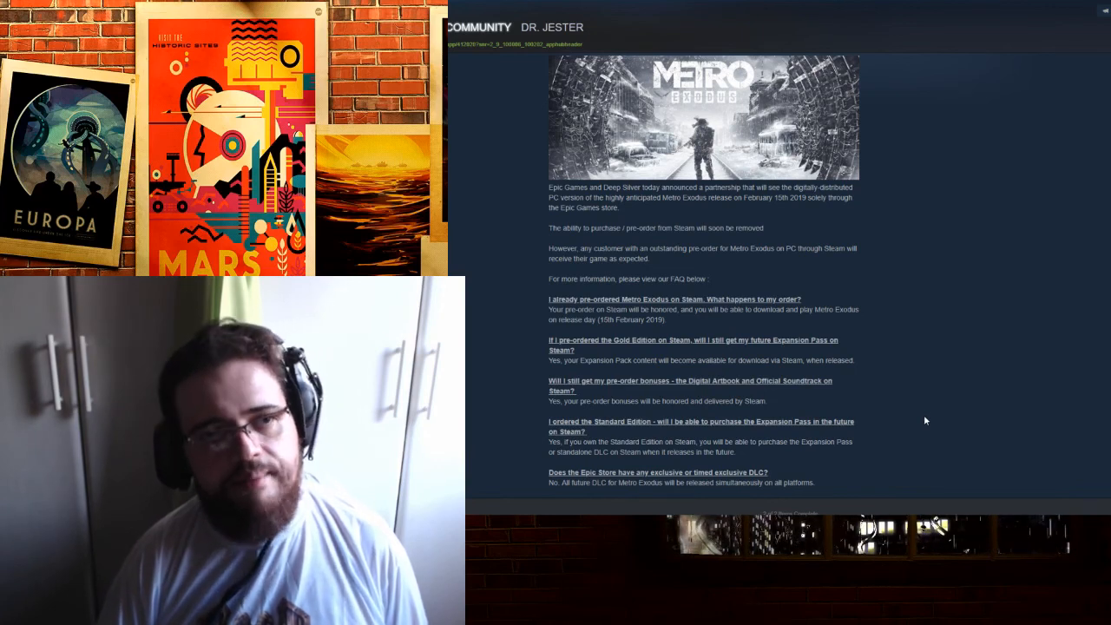
scroll("down", 3)
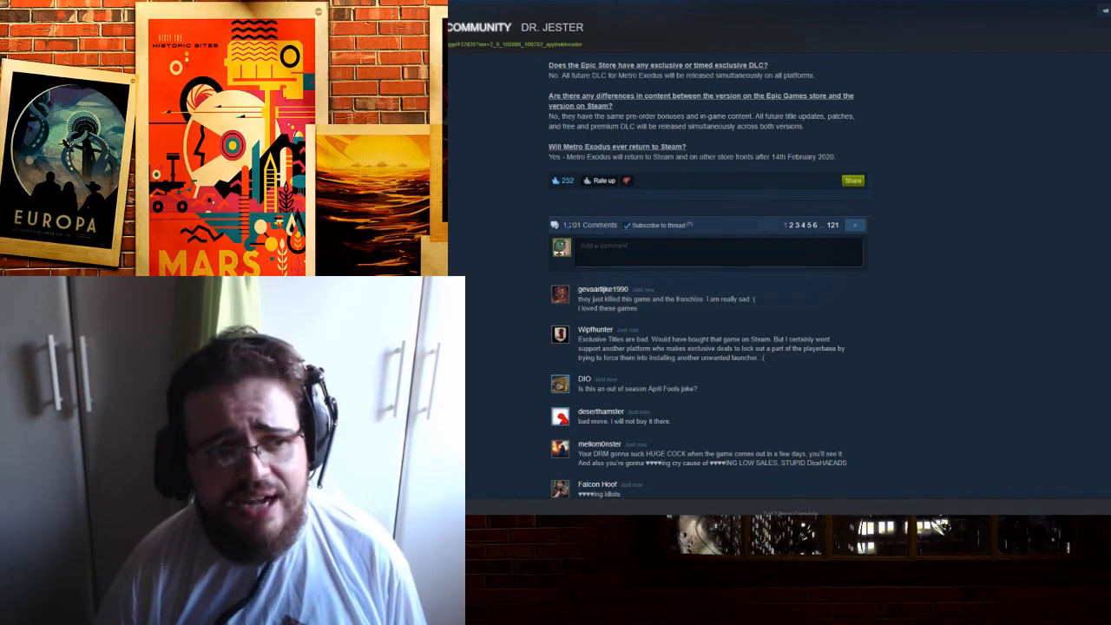
Step: Reload the announcement page and scroll down to the newer comments with ASCII-art replies
right_click(1007, 286)
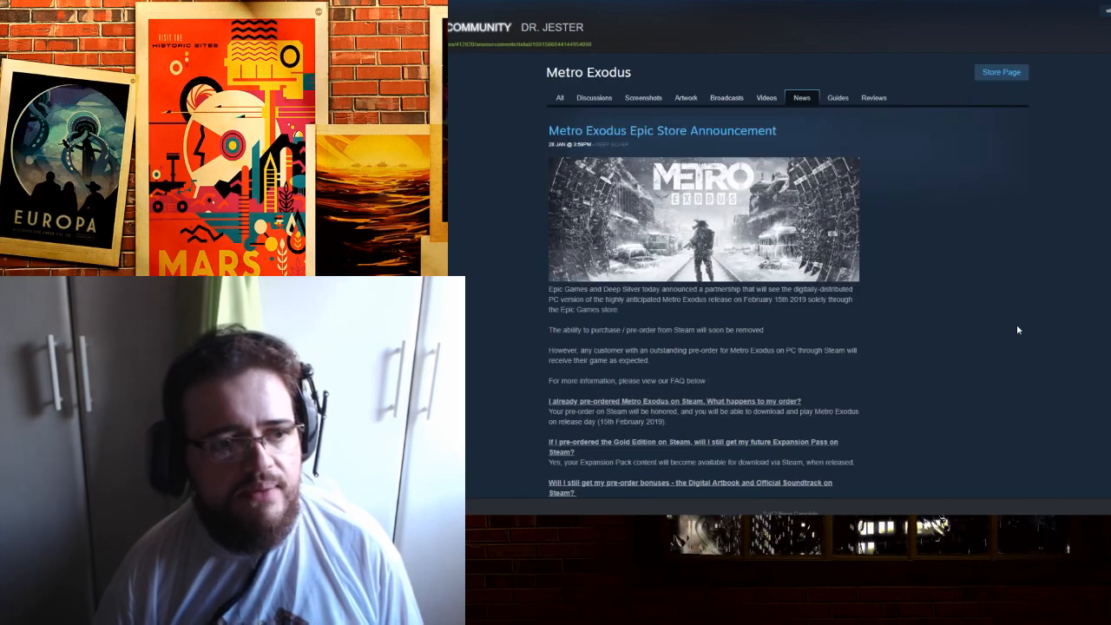
scroll("down", 3)
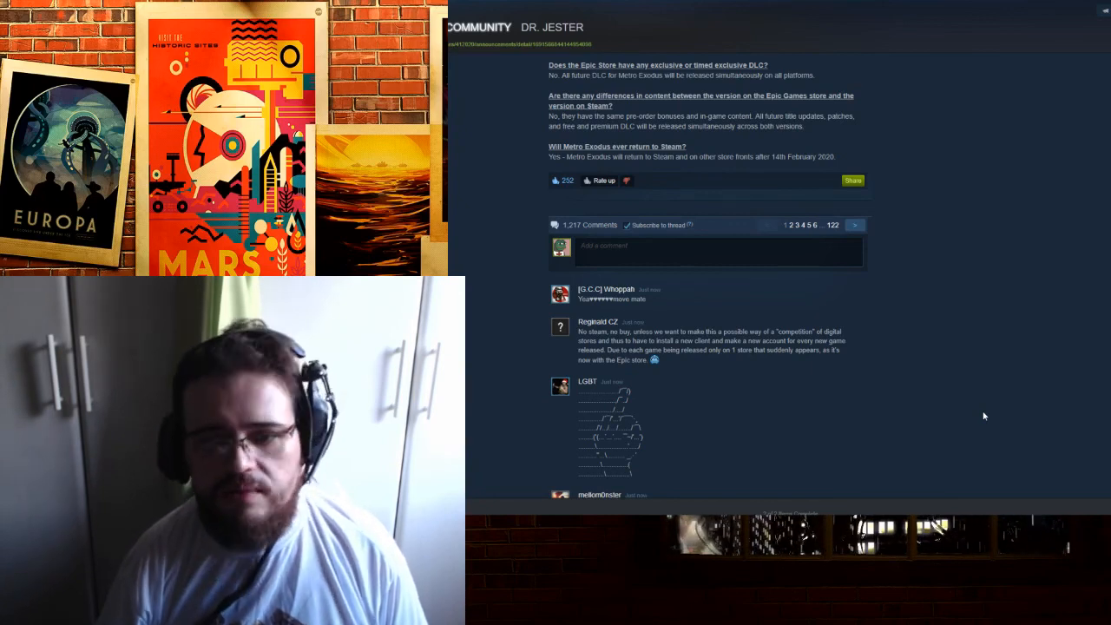
scroll("down", 3)
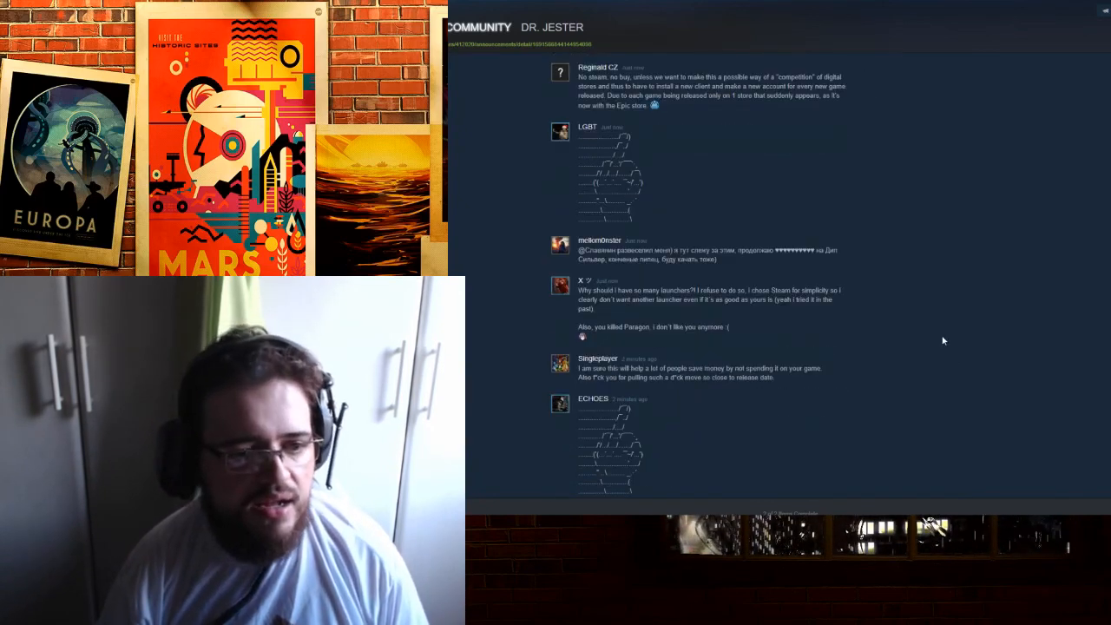